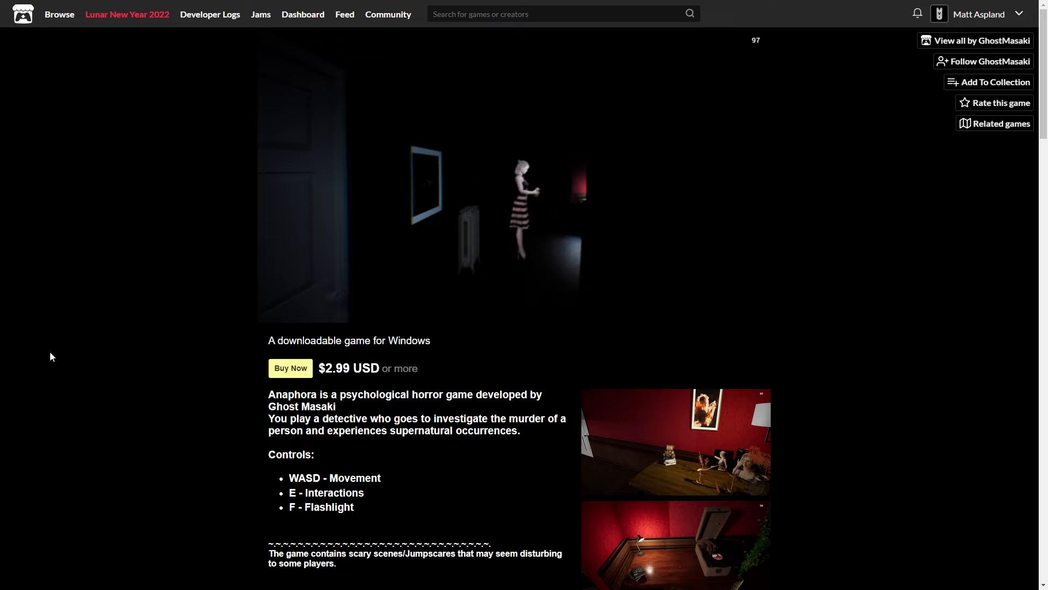
- Scroll down the Anaphora itch.io page through its horror description, price and controls
{"action": "scroll", "scroll_direction": "down", "scroll_amount": 3}
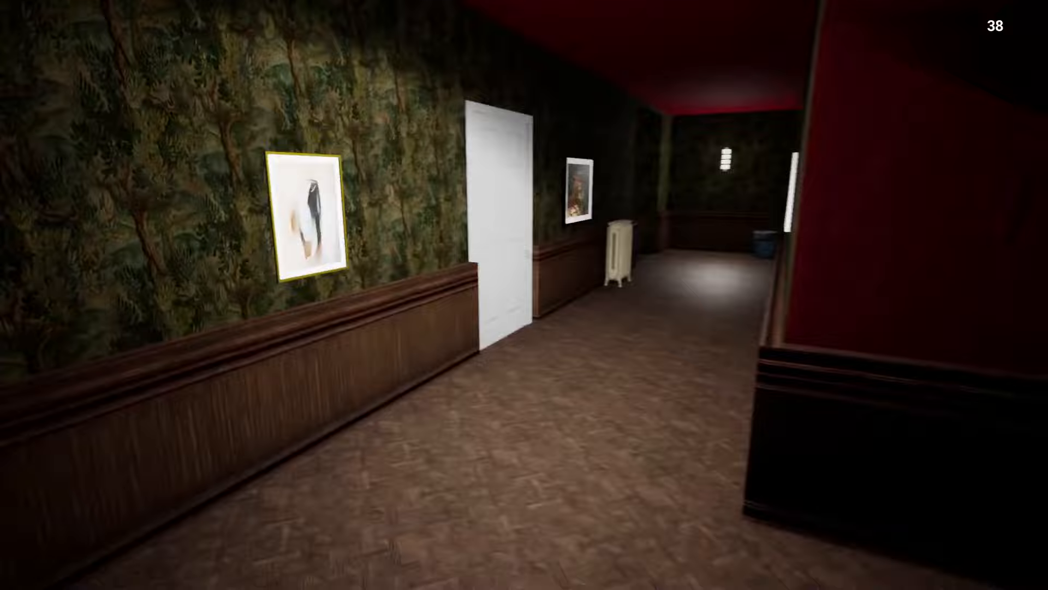
{"action": "mouse_move", "coordinate": [524, 295]}
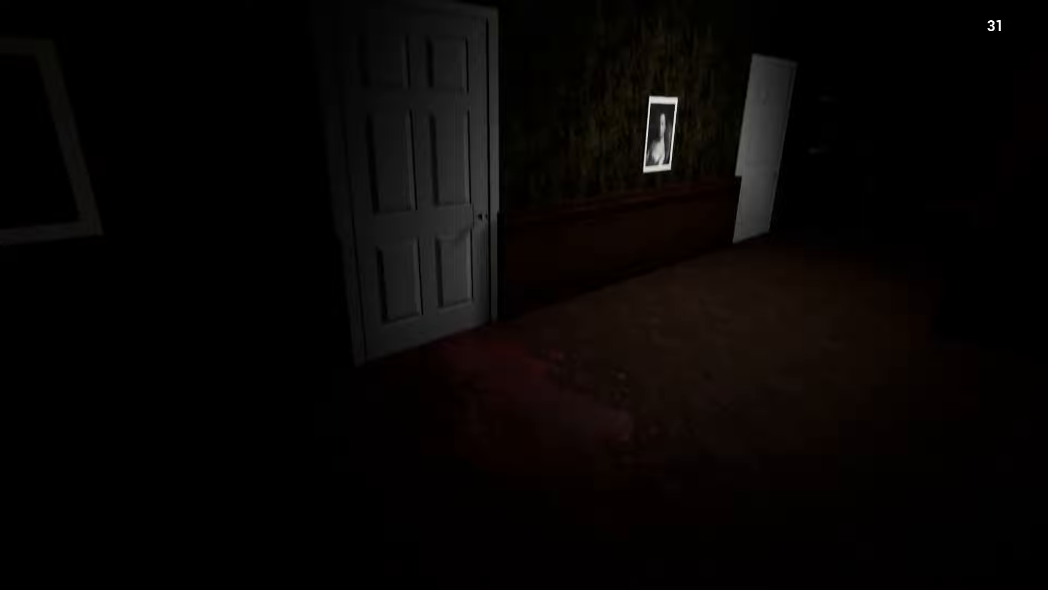
{"action": "mouse_move", "coordinate": [524, 295]}
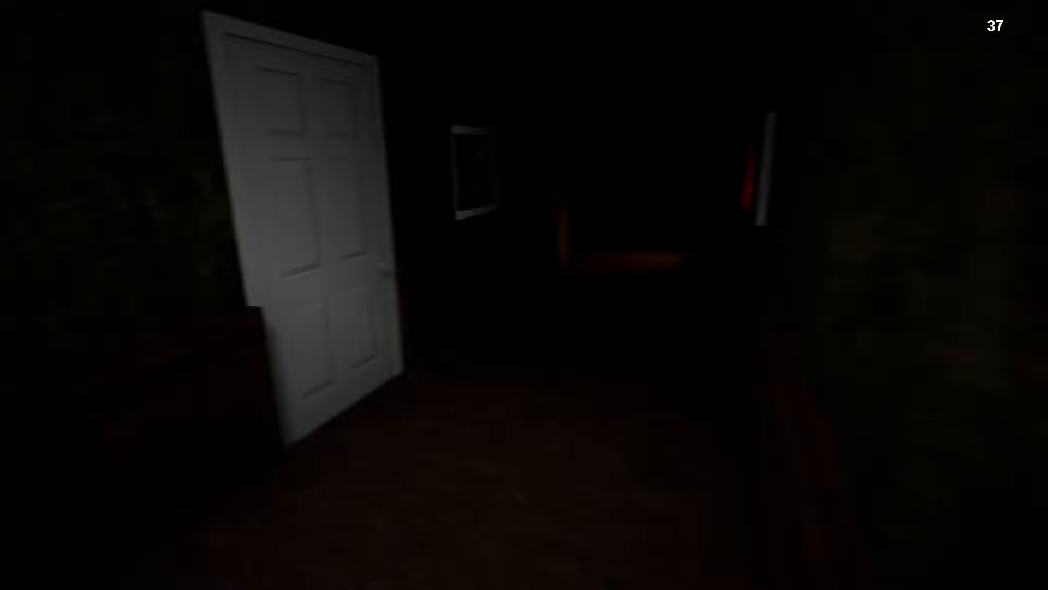
{"action": "mouse_move", "coordinate": [525, 294]}
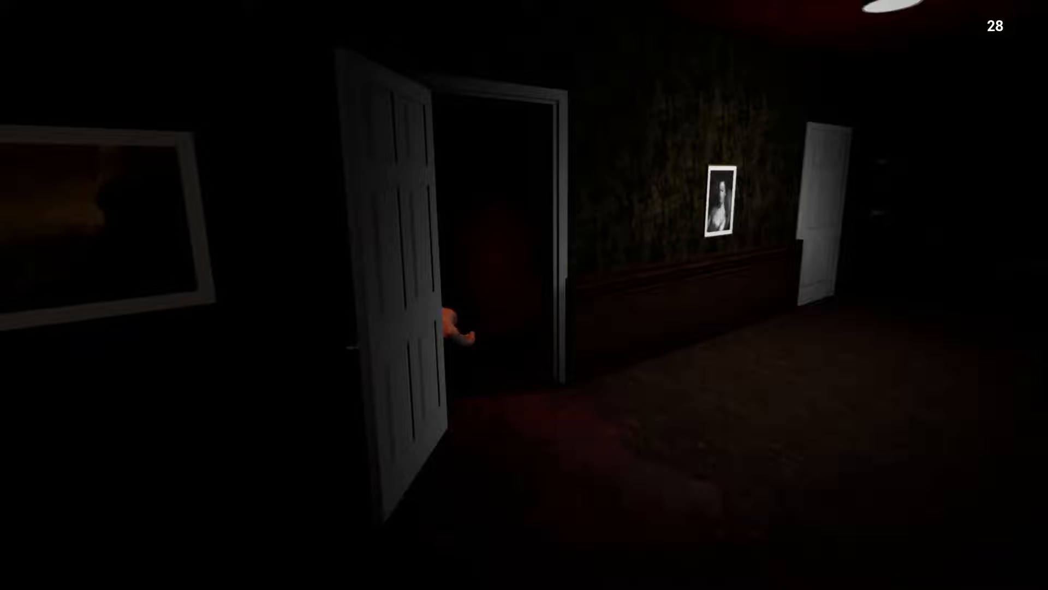
- Walk into the red room and interact with the teddy bear on the books
{"action": "key", "text": "w"}
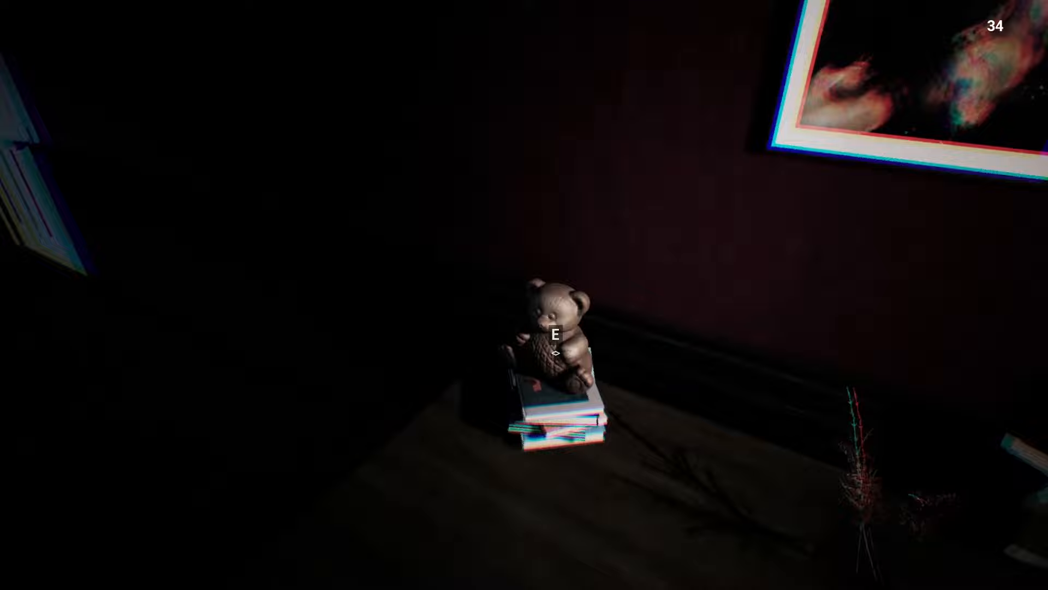
{"action": "key", "text": "e"}
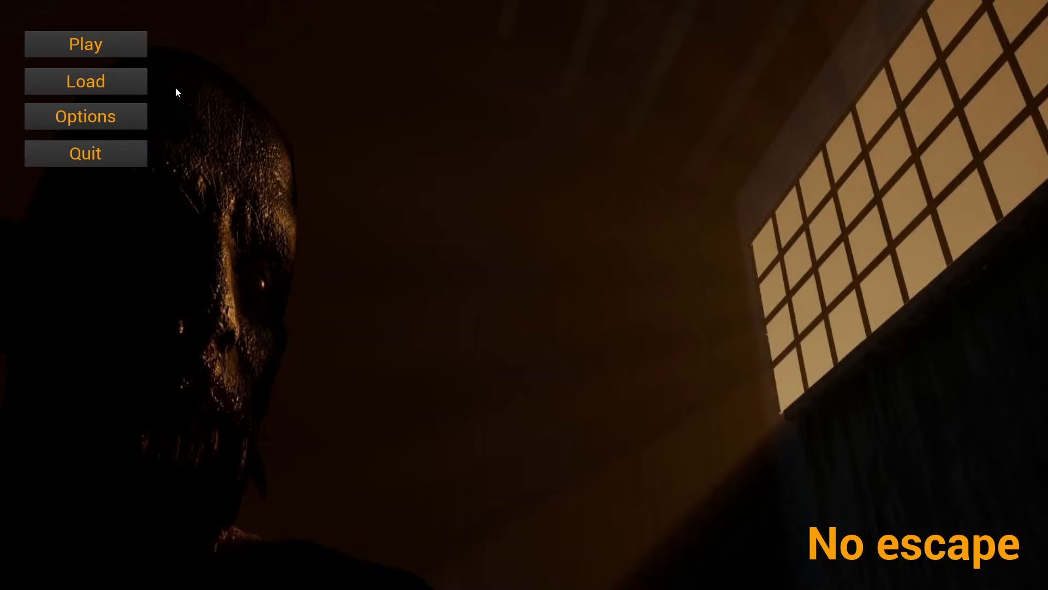
- Start a level from the No Escape main menu
{"action": "left_click", "coordinate": [85, 44]}
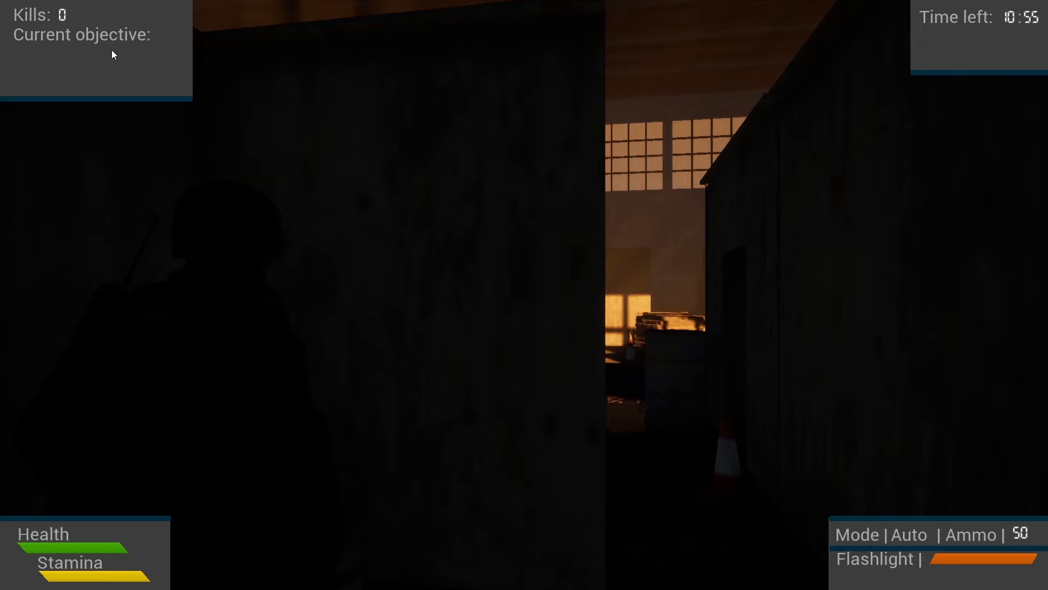
- Shoot zombies in the warehouse until eight are killed and the magazine is empty
{"action": "left_click", "coordinate": [488, 275]}
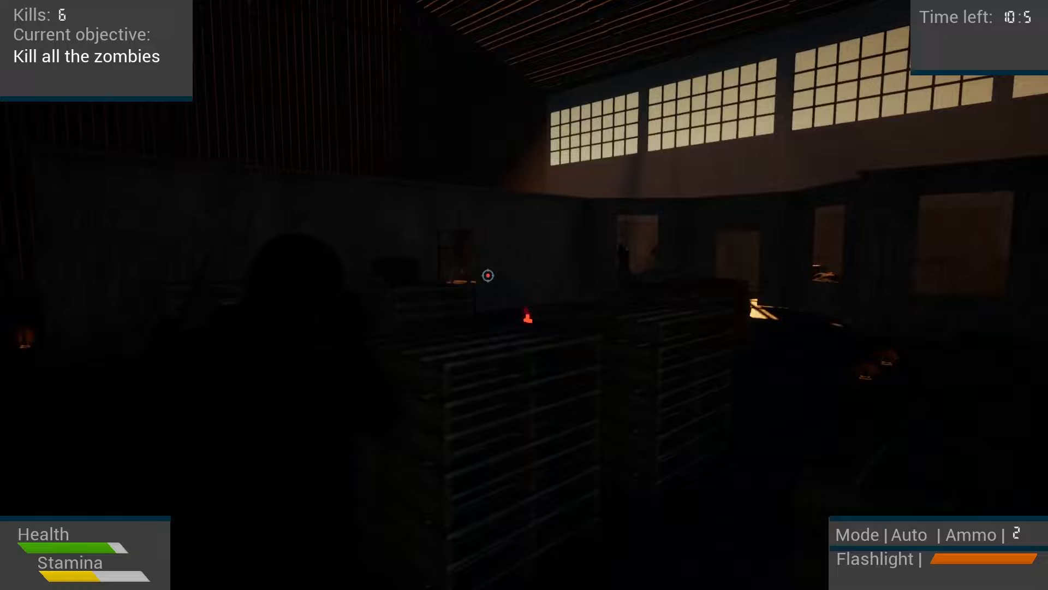
{"action": "left_click", "coordinate": [488, 275]}
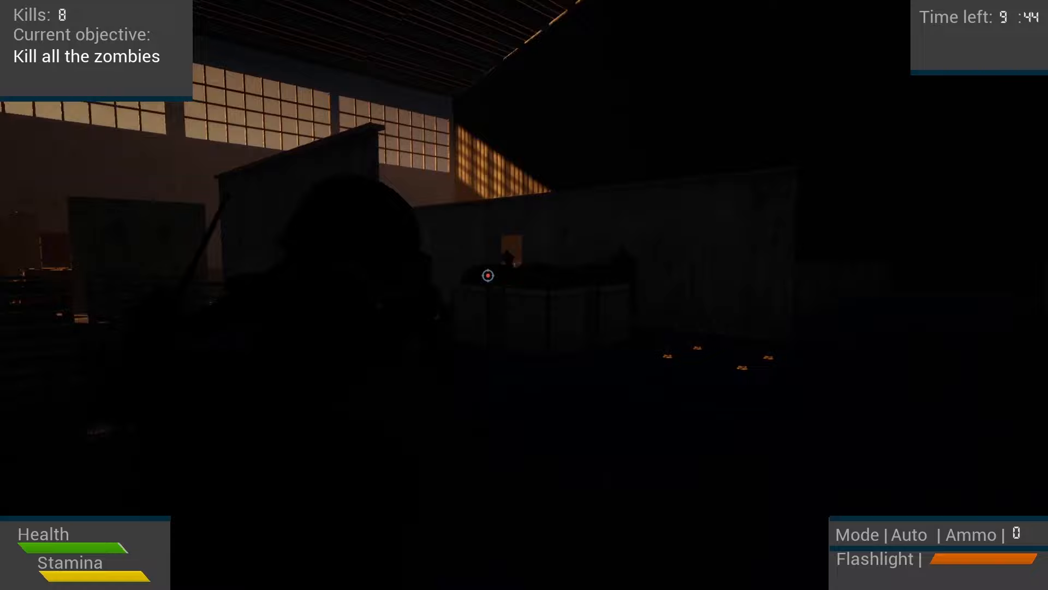
{"action": "left_click", "coordinate": [488, 274]}
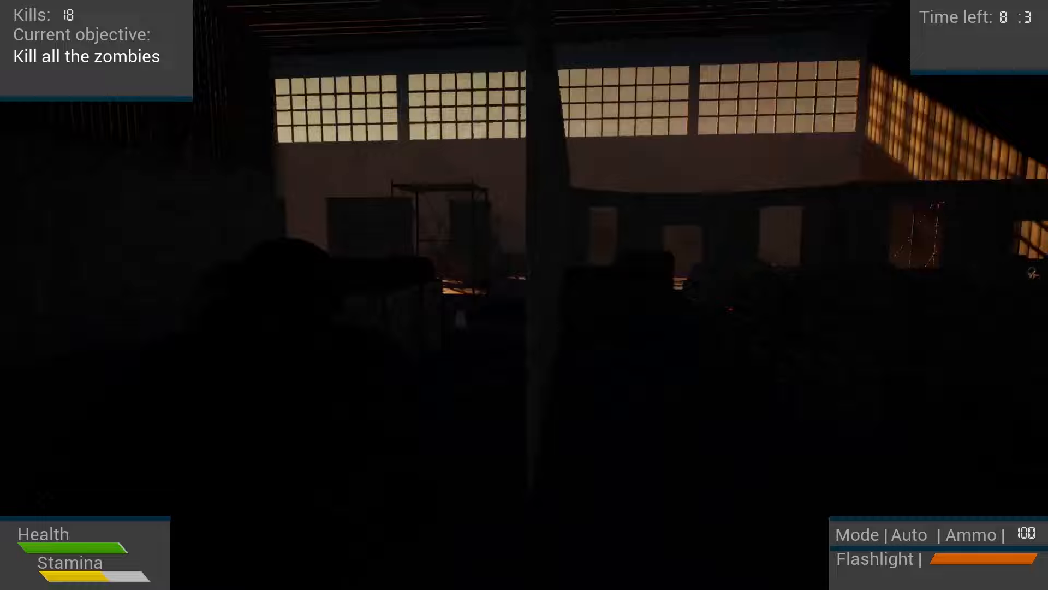
- Keep shooting zombies in the facility until the kill counter reaches 18
{"action": "left_click", "coordinate": [491, 275]}
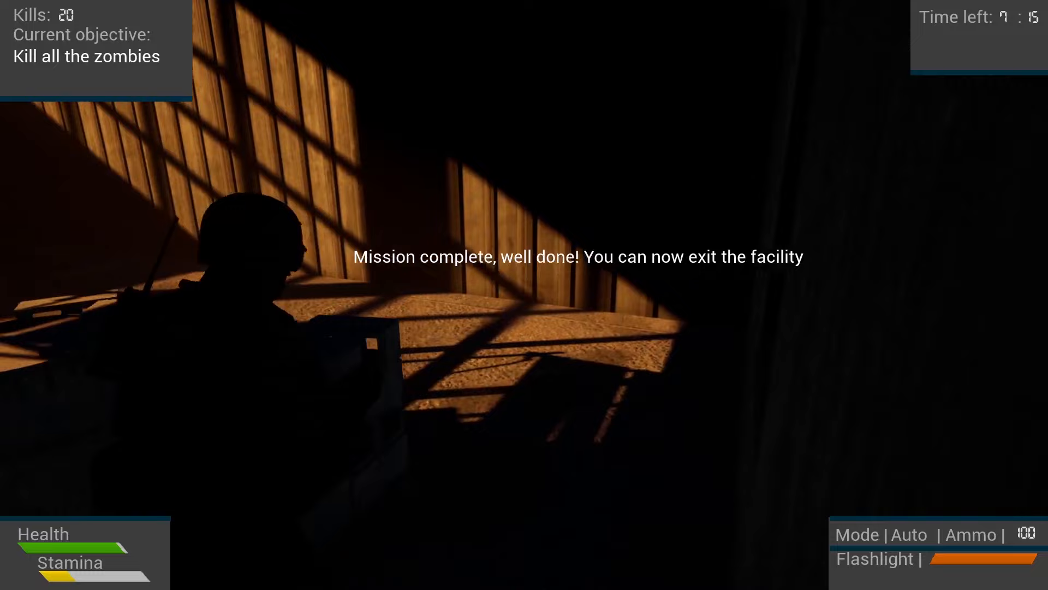
{"action": "mouse_move", "coordinate": [524, 295]}
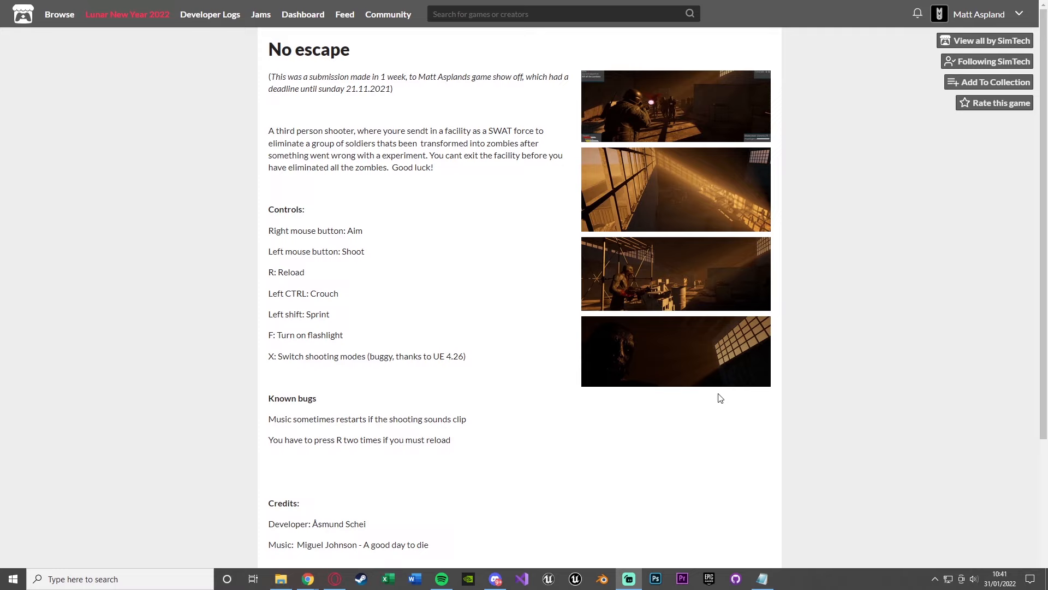
{"action": "mouse_move", "coordinate": [649, 376]}
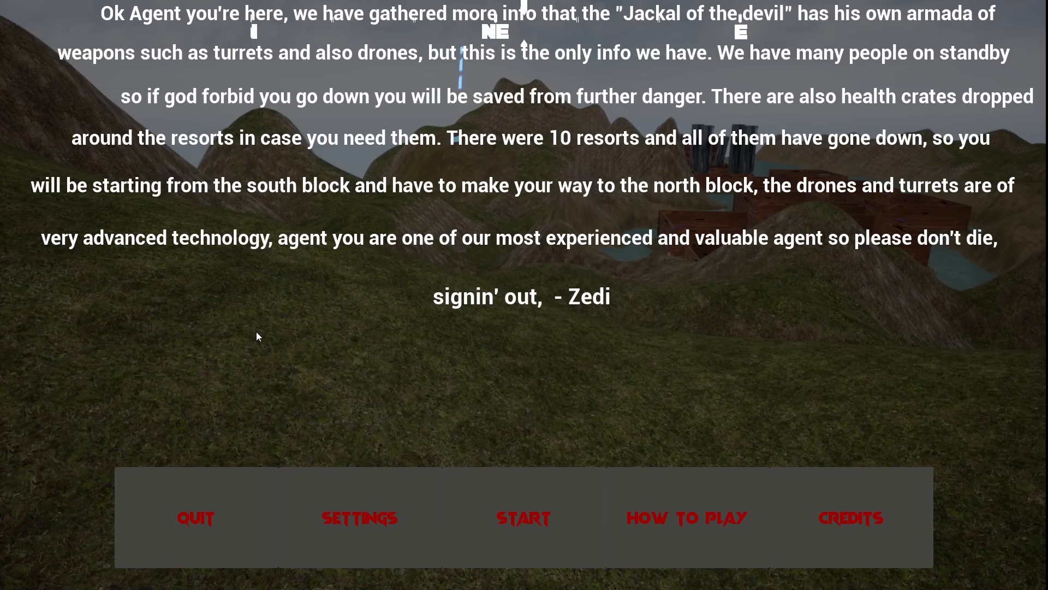
{"action": "mouse_move", "coordinate": [726, 69]}
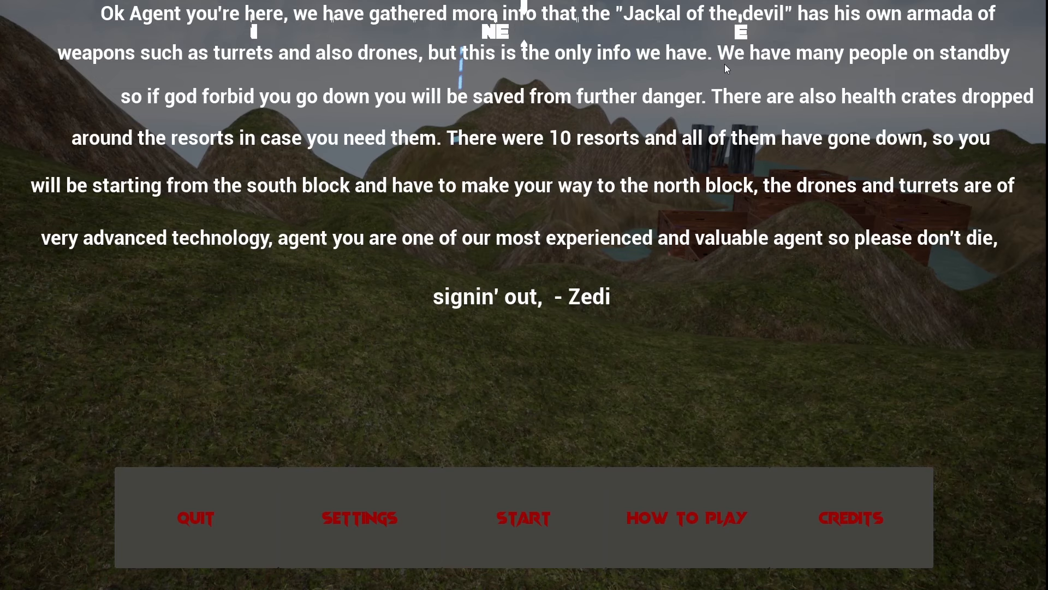
{"action": "mouse_move", "coordinate": [829, 116]}
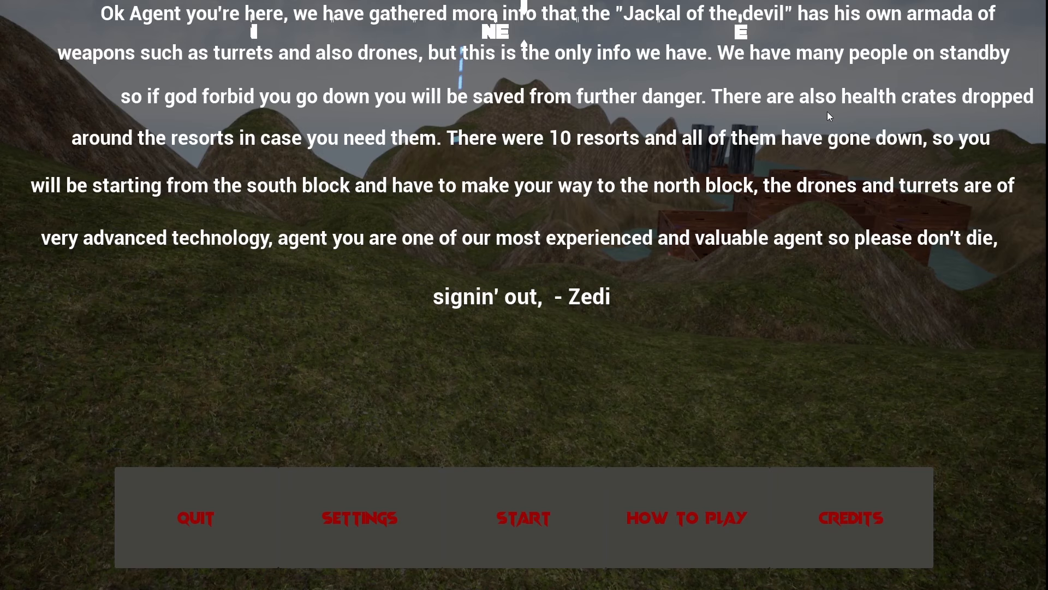
{"action": "mouse_move", "coordinate": [284, 245]}
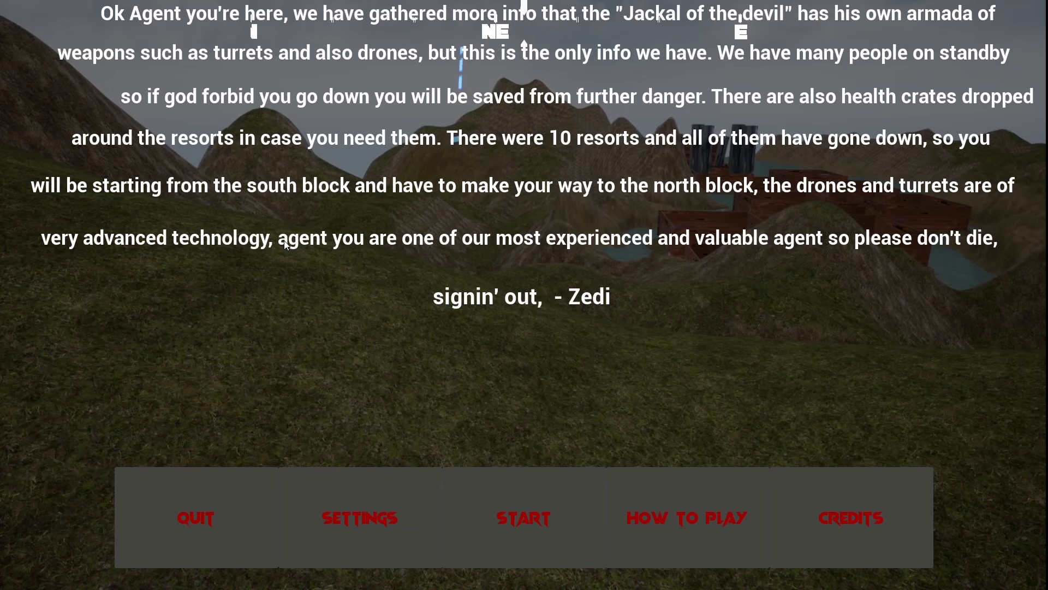
{"action": "mouse_move", "coordinate": [387, 404]}
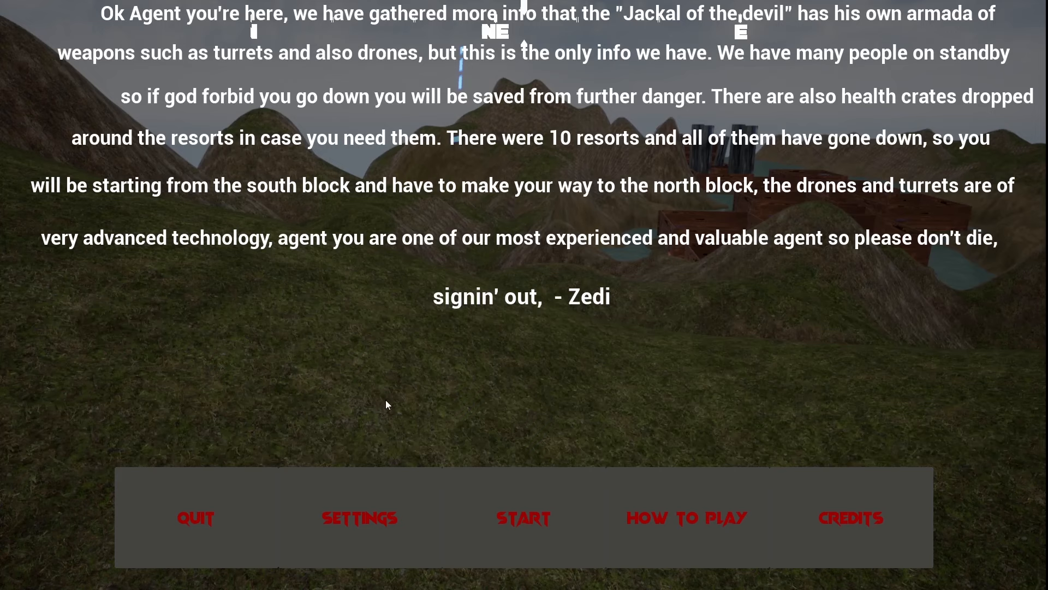
- View Modern Rush's How to Play controls screen, then go back to the main menu
{"action": "left_click", "coordinate": [686, 517]}
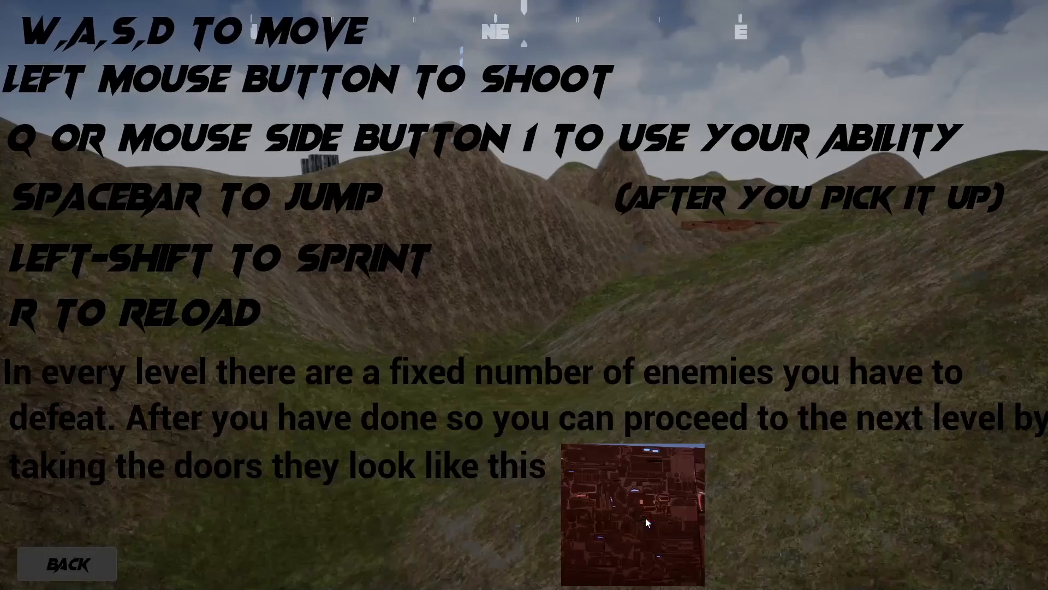
{"action": "mouse_move", "coordinate": [67, 151]}
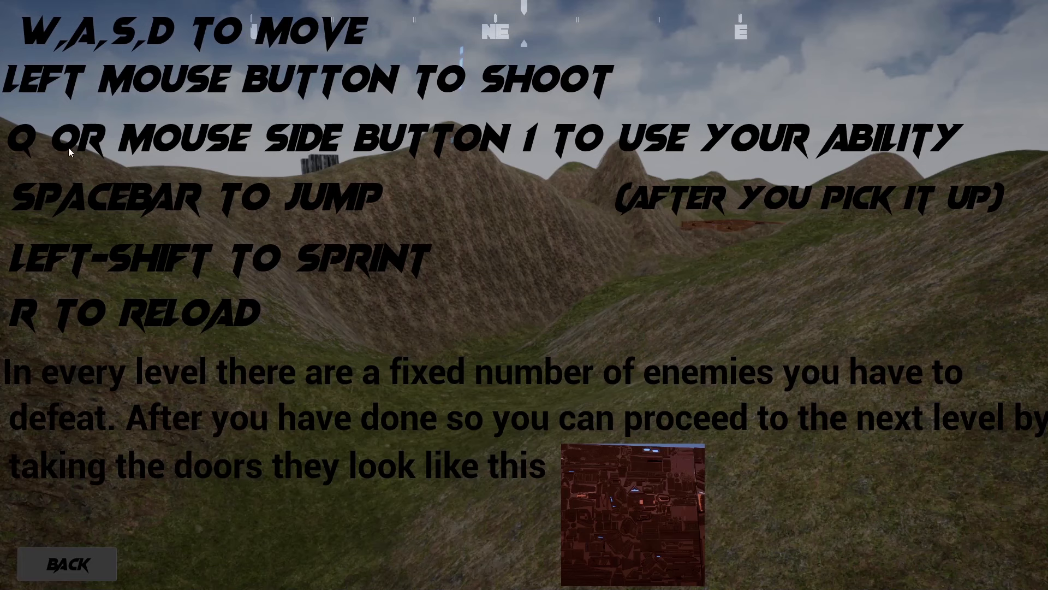
{"action": "mouse_move", "coordinate": [730, 158]}
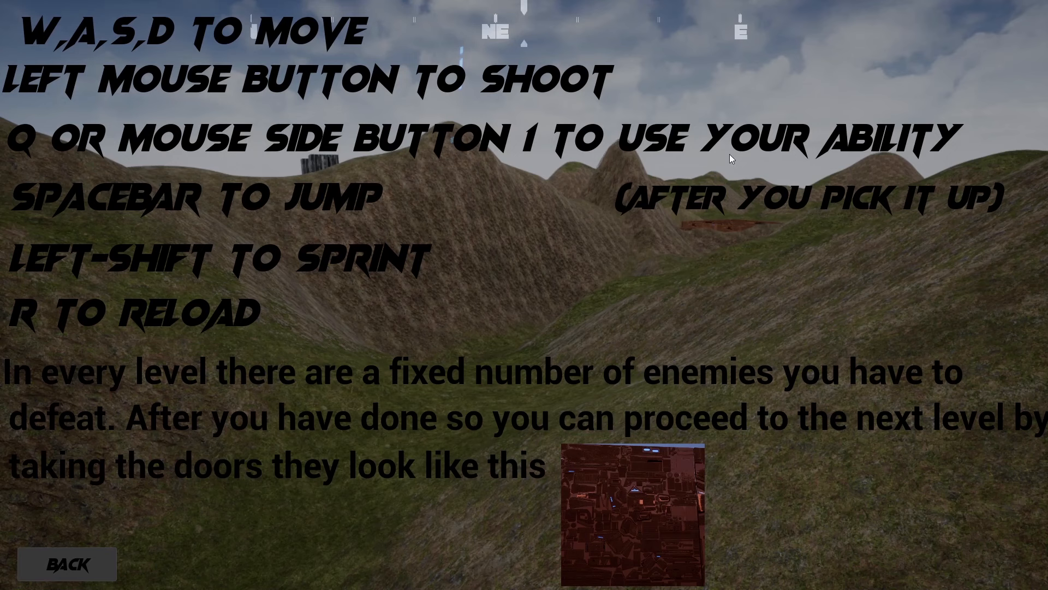
{"action": "mouse_move", "coordinate": [122, 402]}
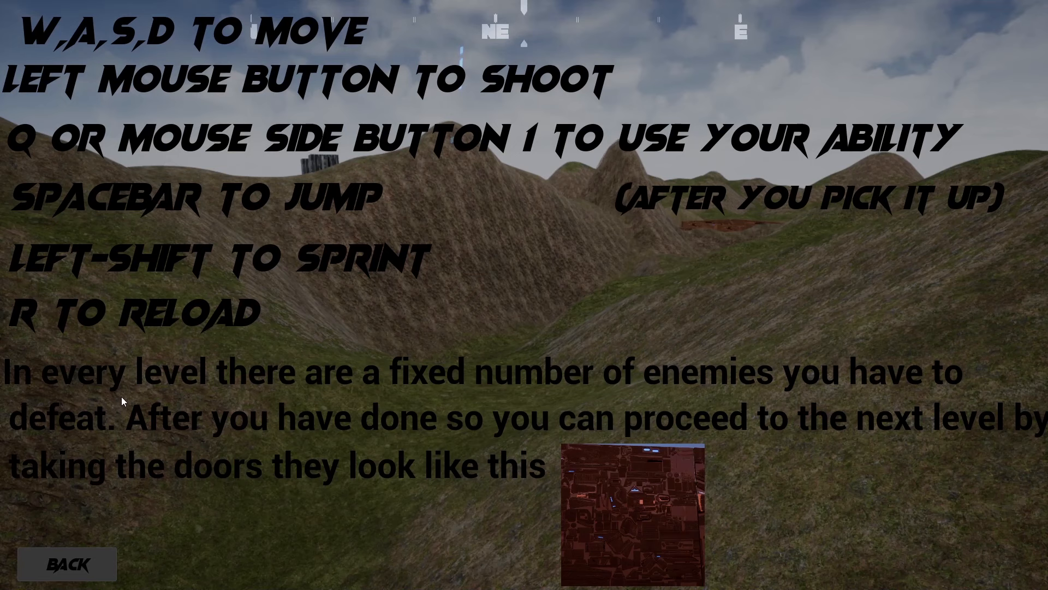
{"action": "mouse_move", "coordinate": [42, 556]}
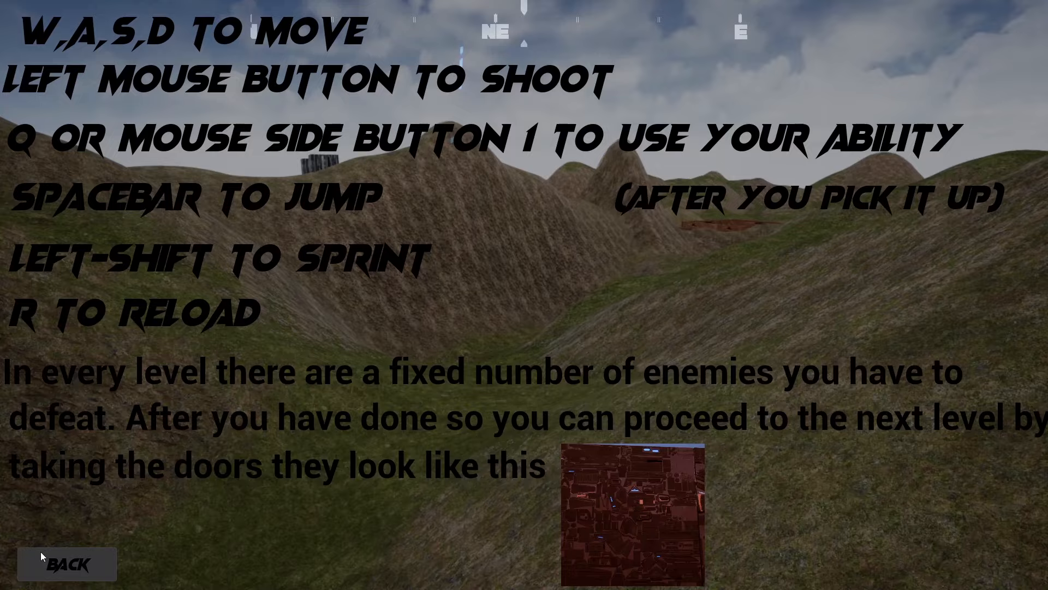
{"action": "left_click", "coordinate": [66, 563]}
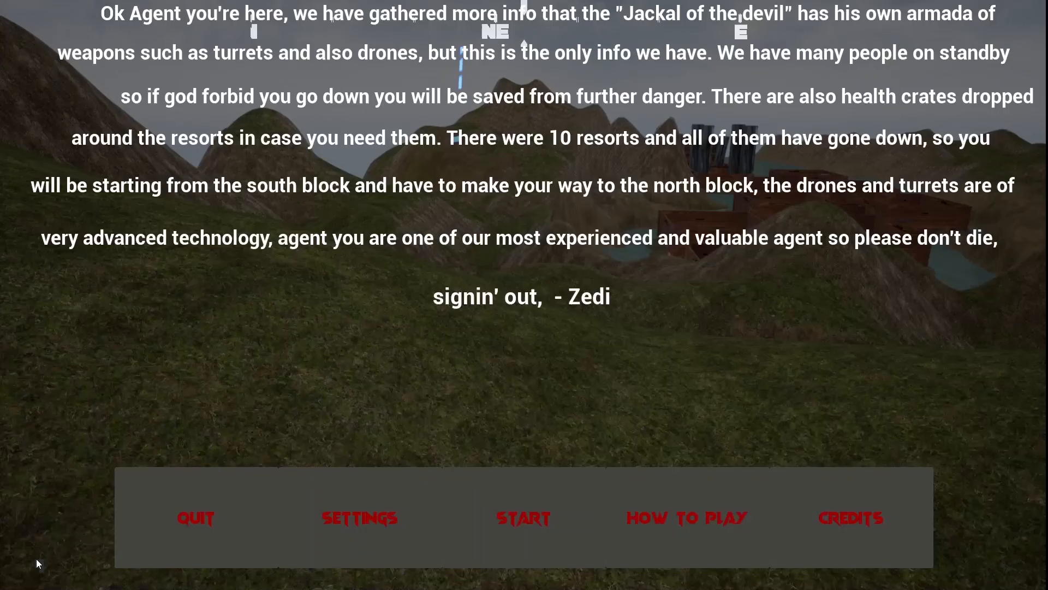
- Start the mission and play the arena until the agent goes down
{"action": "left_click", "coordinate": [523, 517]}
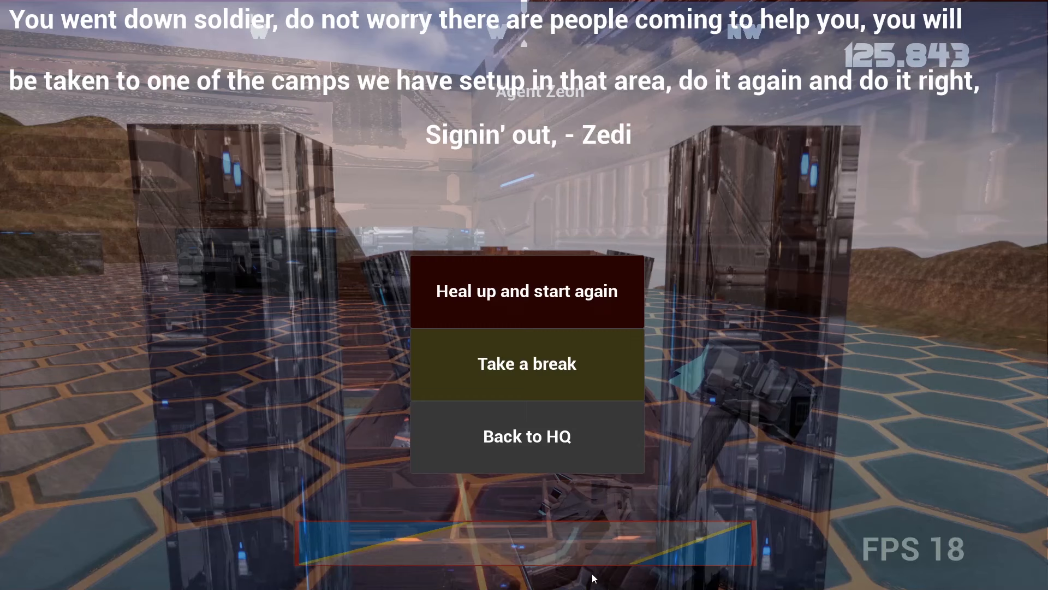
{"action": "left_click", "coordinate": [527, 291]}
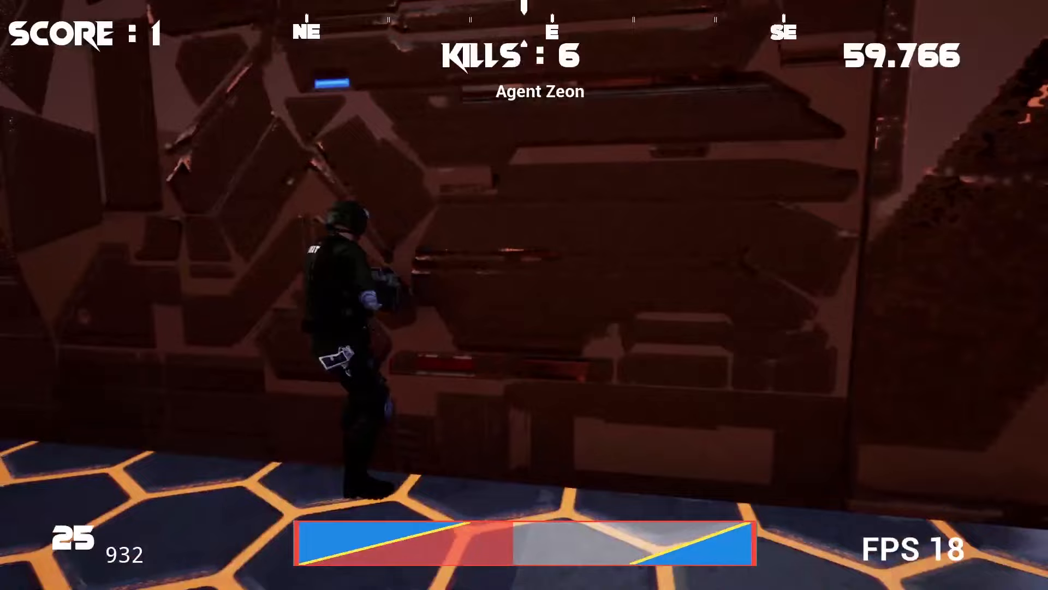
{"action": "mouse_move", "coordinate": [524, 294]}
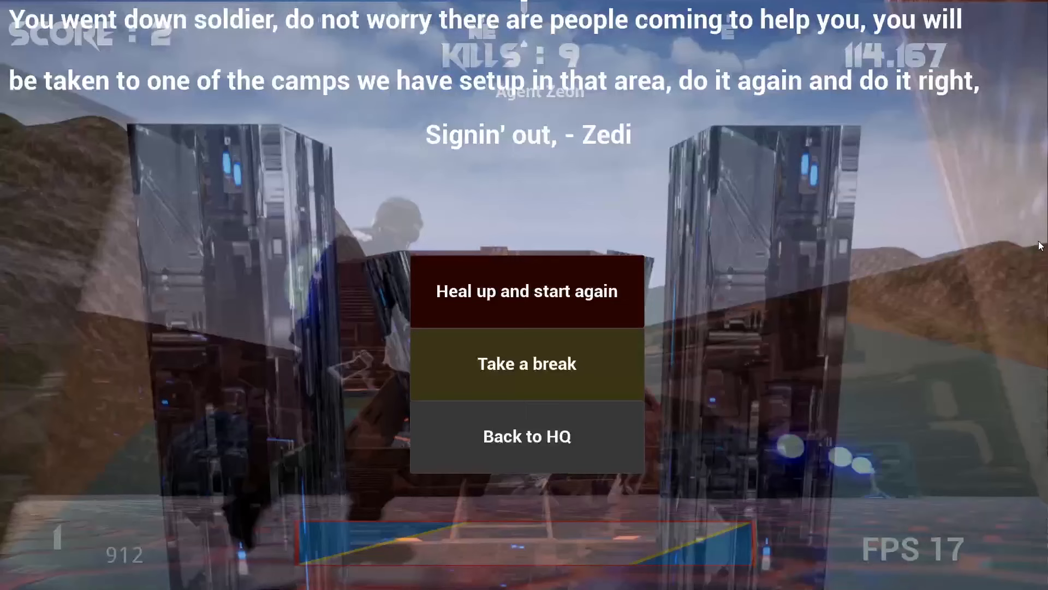
{"action": "left_click", "coordinate": [527, 291]}
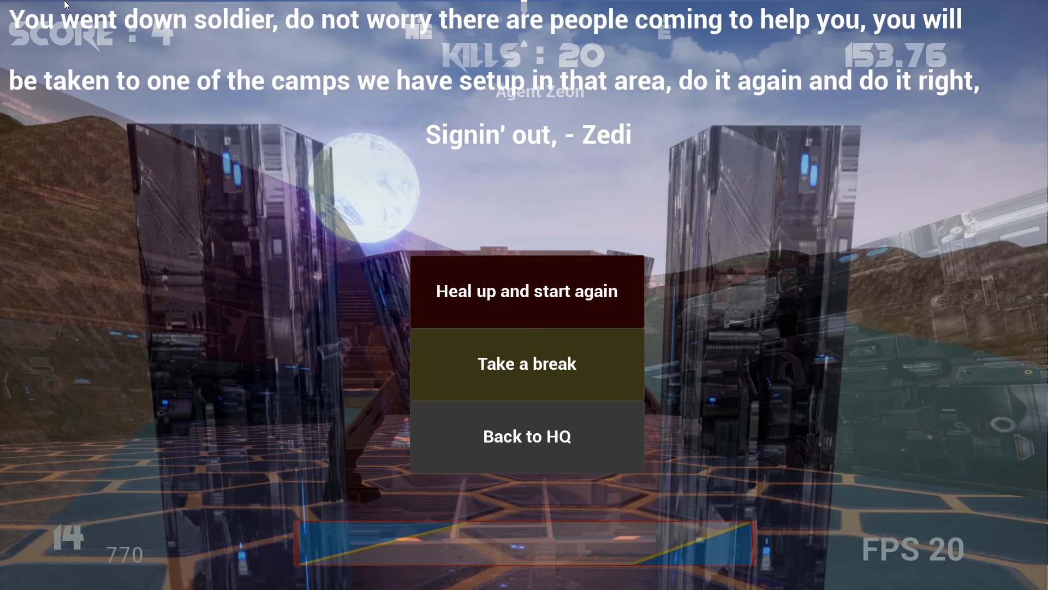
{"action": "mouse_move", "coordinate": [991, 92]}
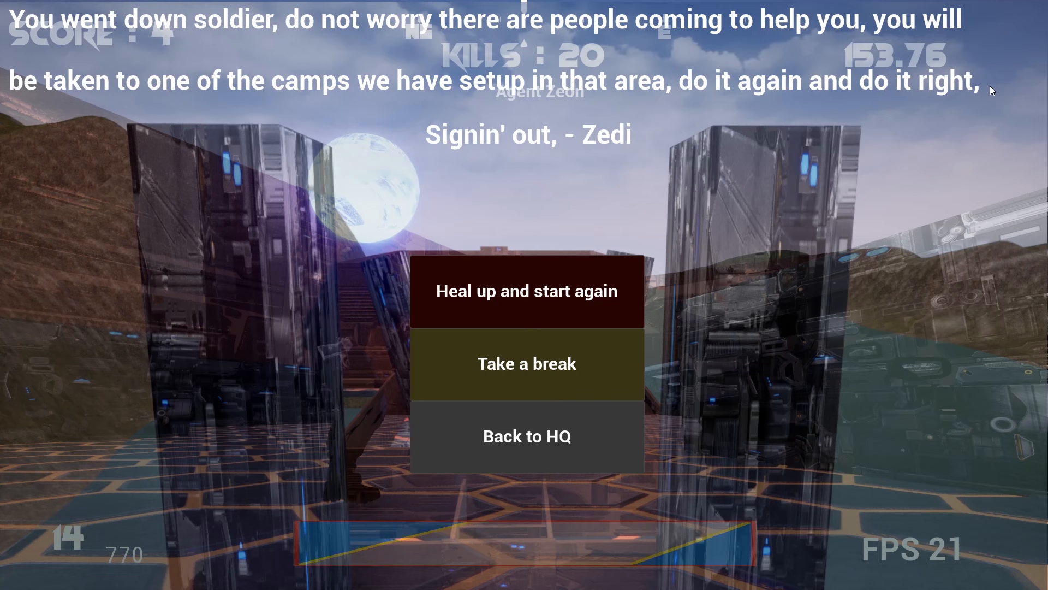
- Choose 'Back to HQ' on the defeat screen
{"action": "left_click", "coordinate": [527, 436]}
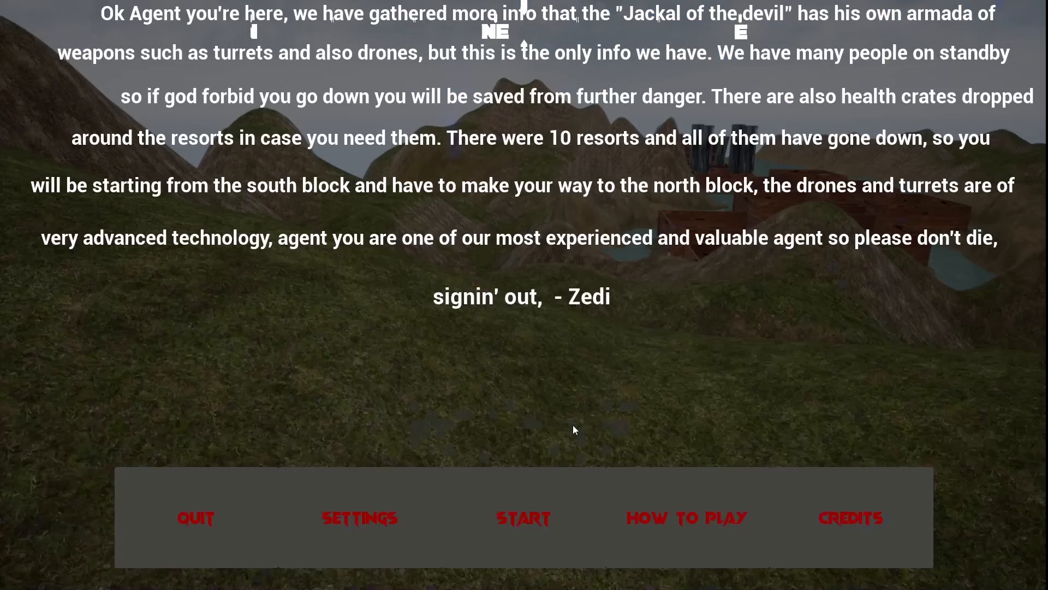